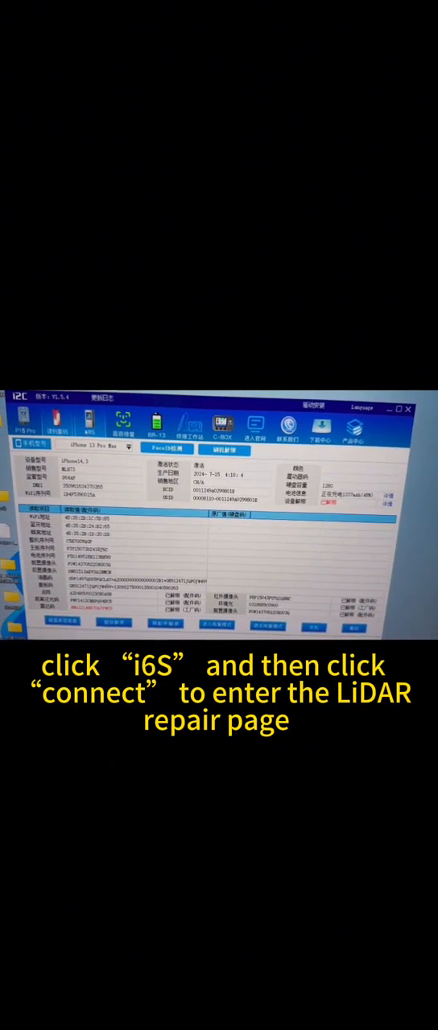
- Enter the LiDAR repair page via i6S Connect and start a Cloud Burn of the camera data
{"action": "left_click", "coordinate": [88, 431]}
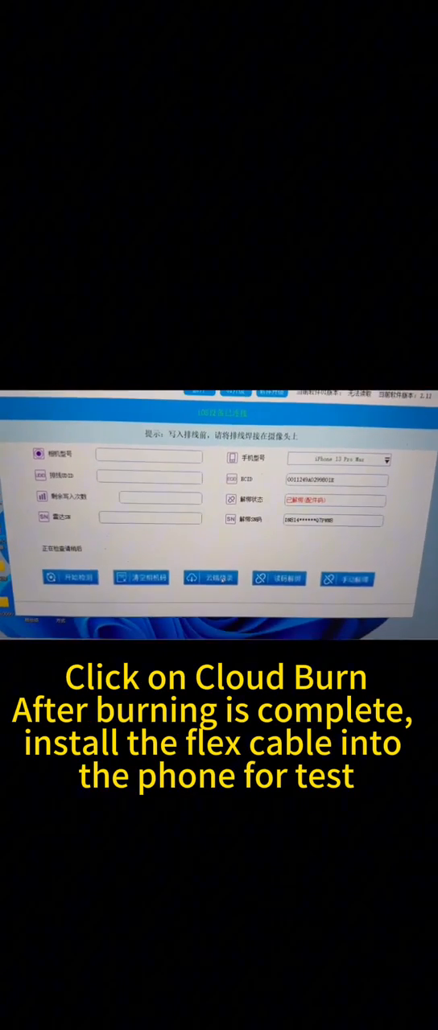
{"action": "left_click", "coordinate": [217, 577]}
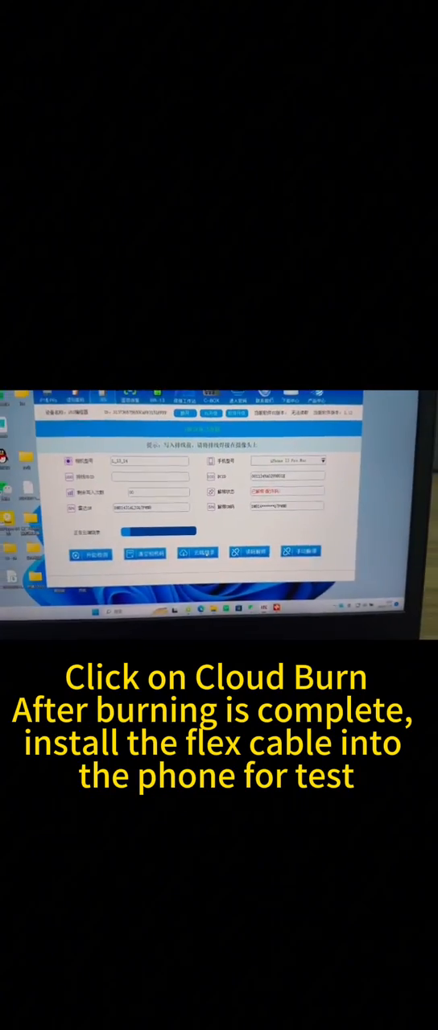